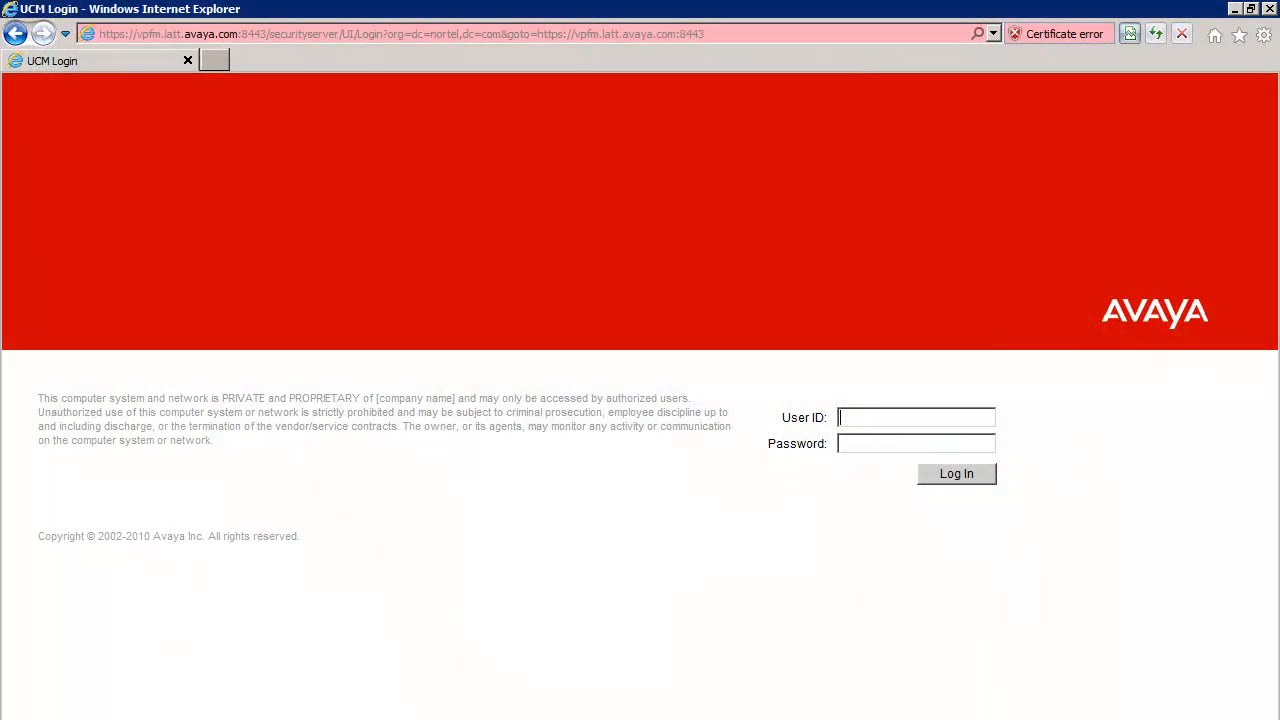
{"action": "type", "text": "admin"}
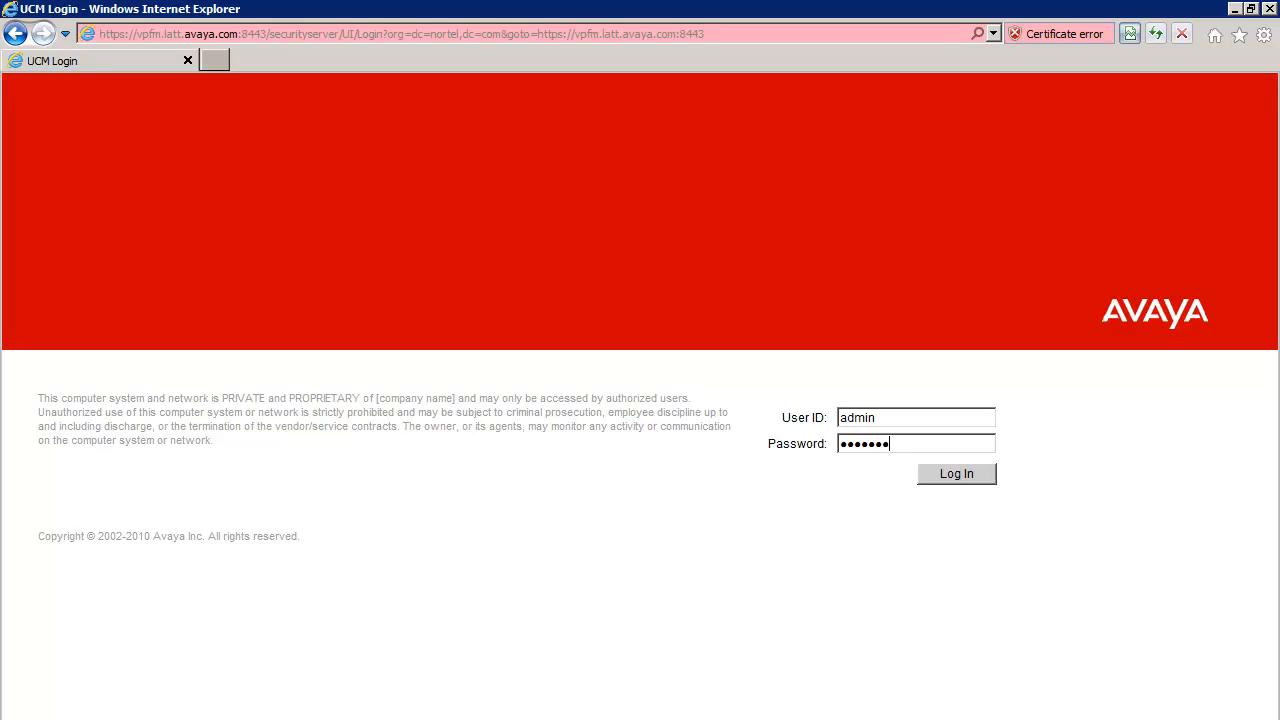
{"action": "left_click", "coordinate": [956, 472]}
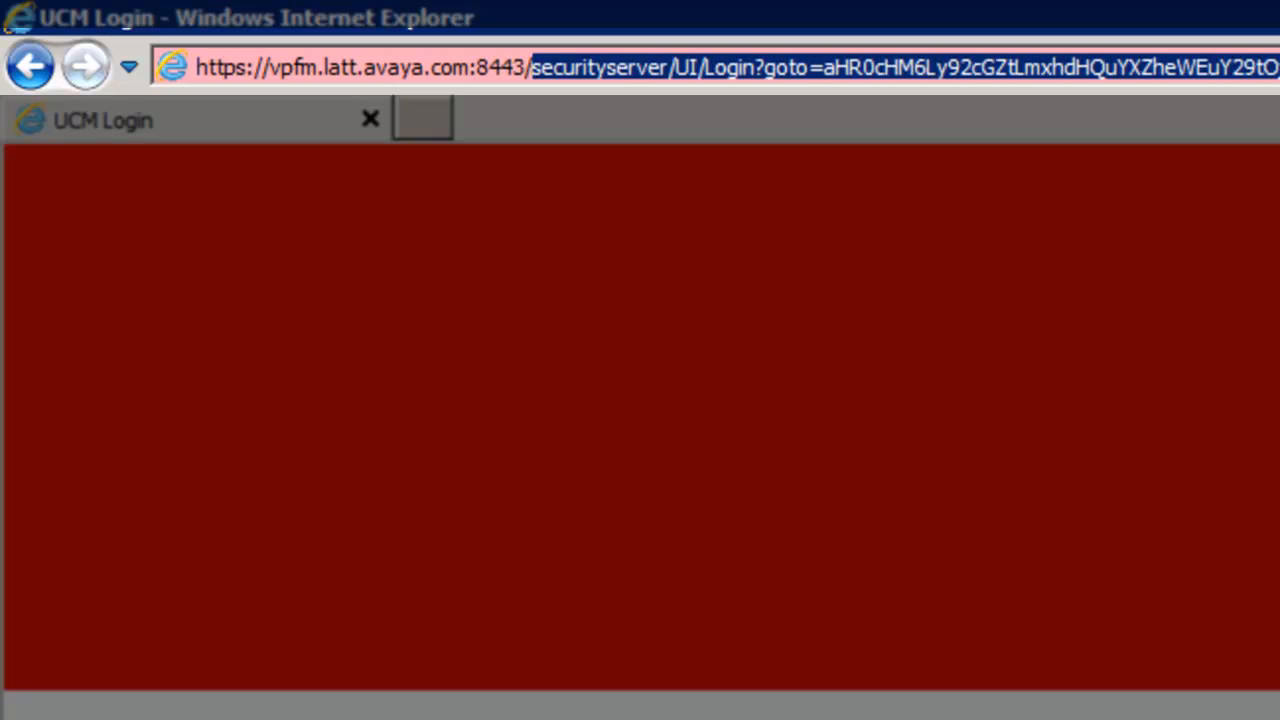
{"action": "type", "text": "https://vpfm.latt.avaya.com:8443/local"}
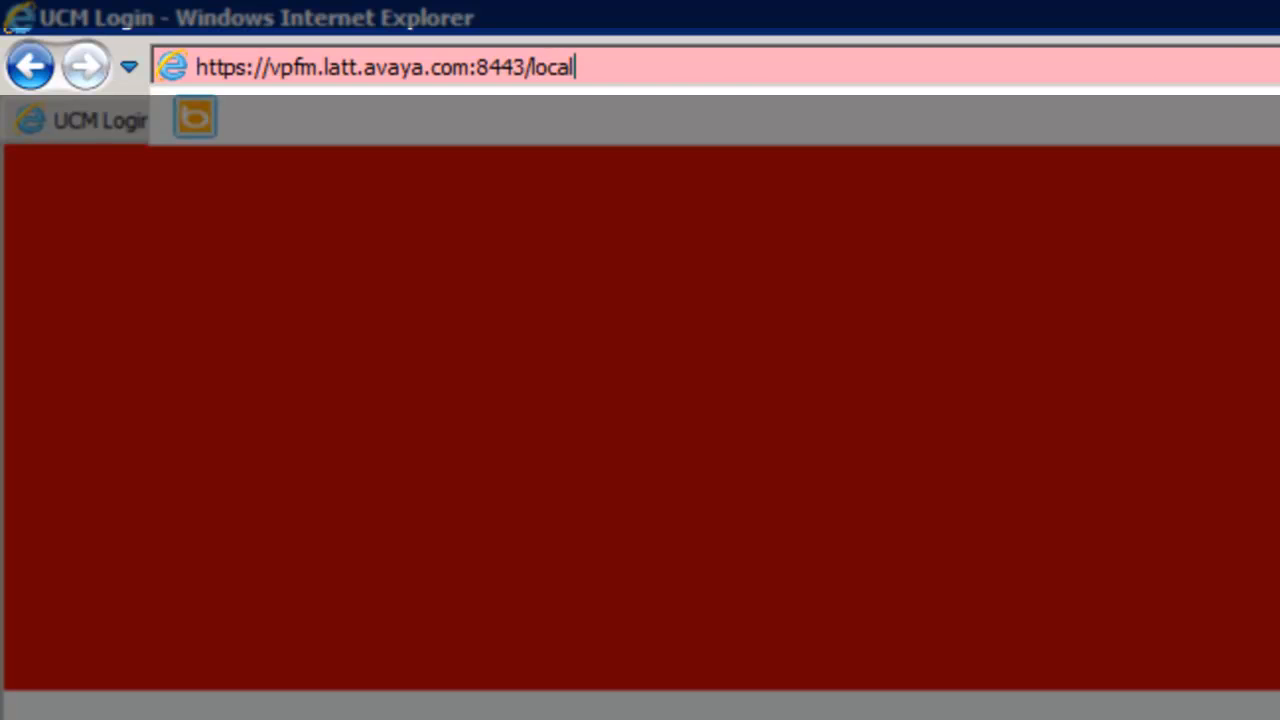
{"action": "type", "text": "-login/"}
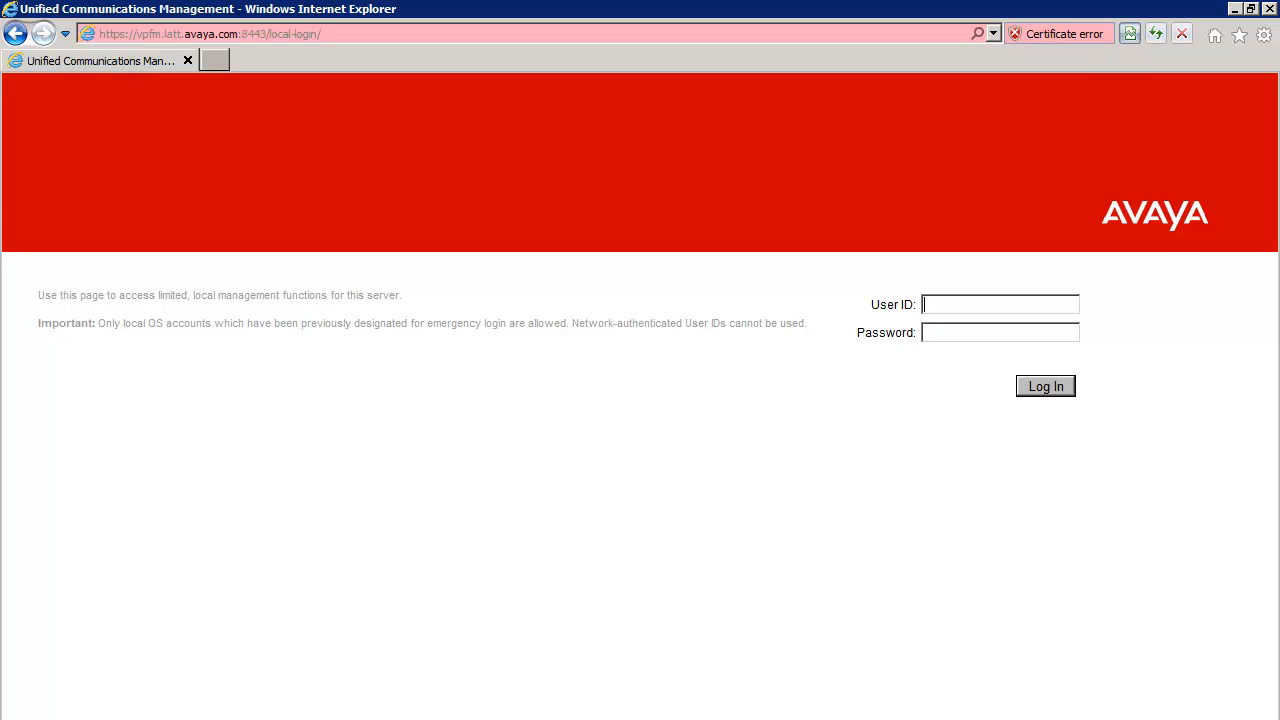
- Log in locally as Administrator to reach the Security Configuration page
{"action": "type", "text": "Administrator"}
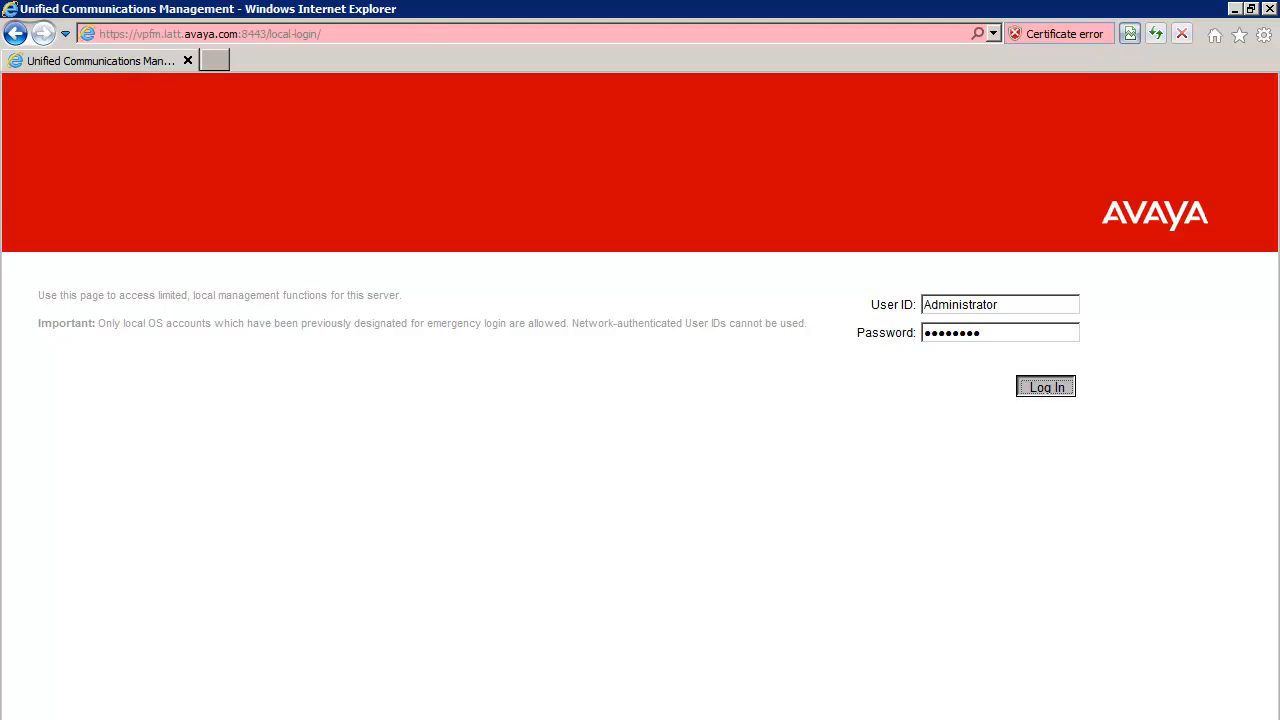
{"action": "left_click", "coordinate": [1044, 388]}
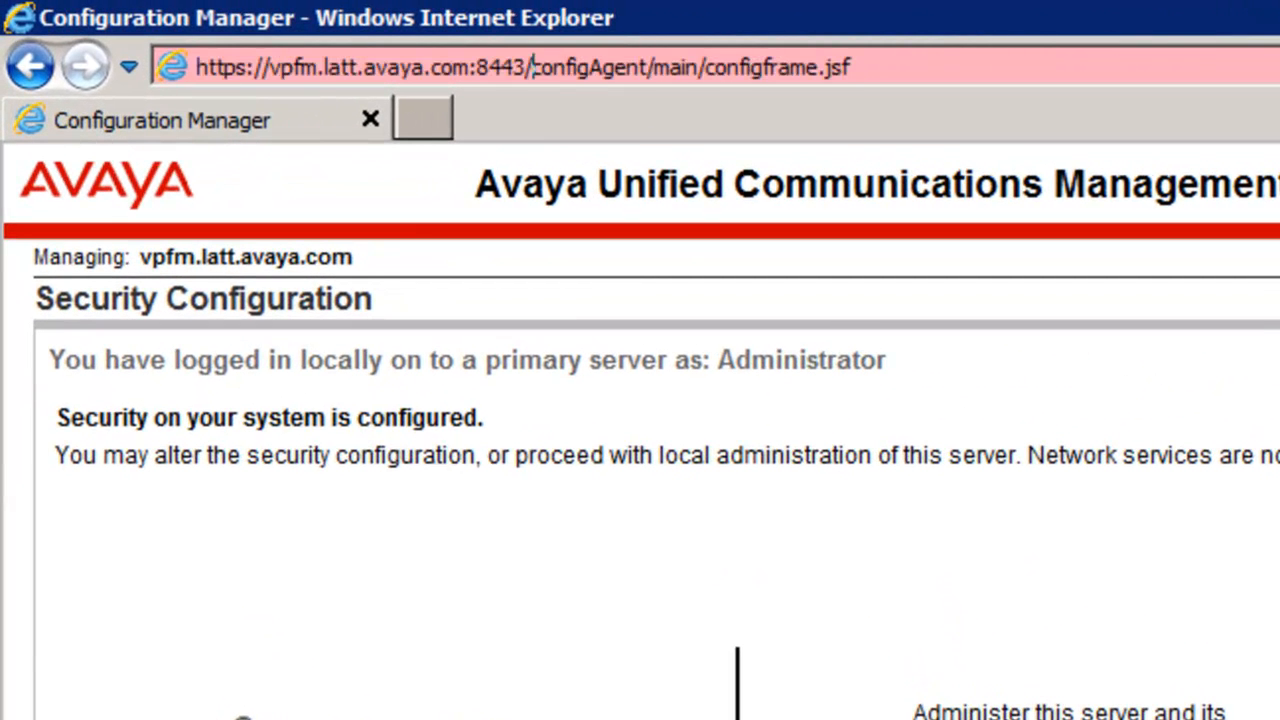
{"action": "type", "text": "https://vpfm.latt.avaya.com:8443/p"}
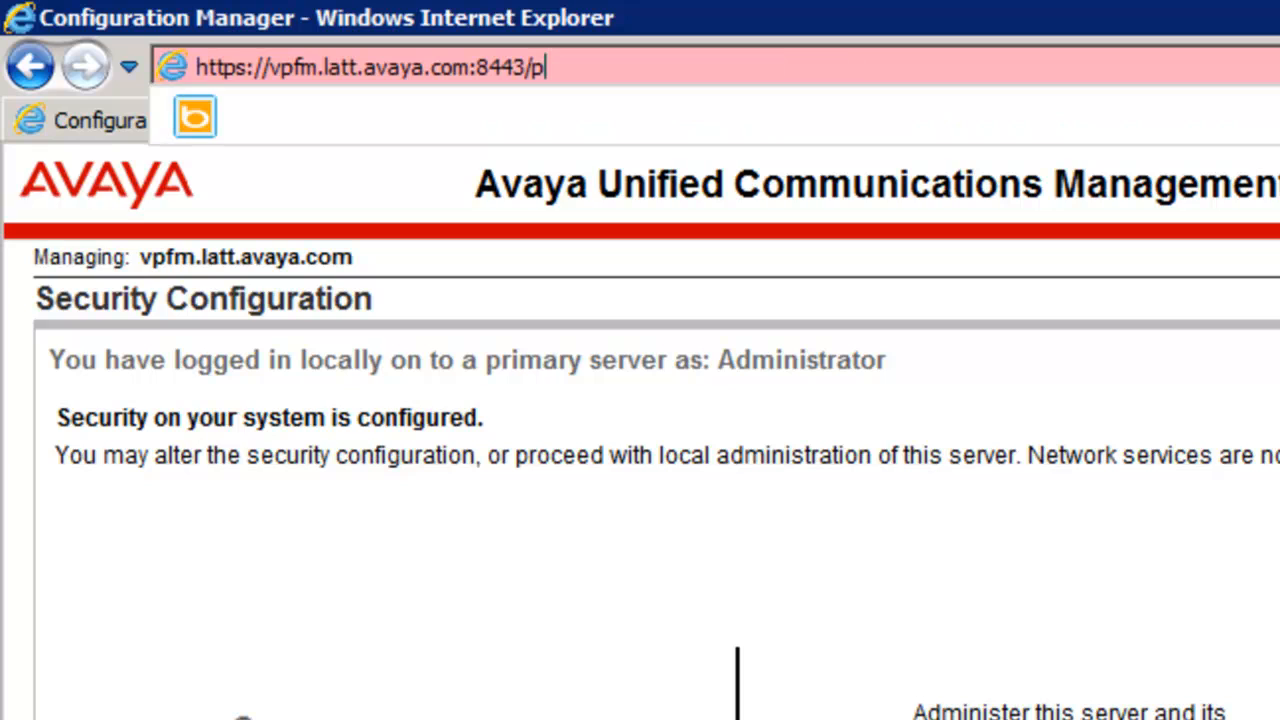
{"action": "type", "text": "assword"}
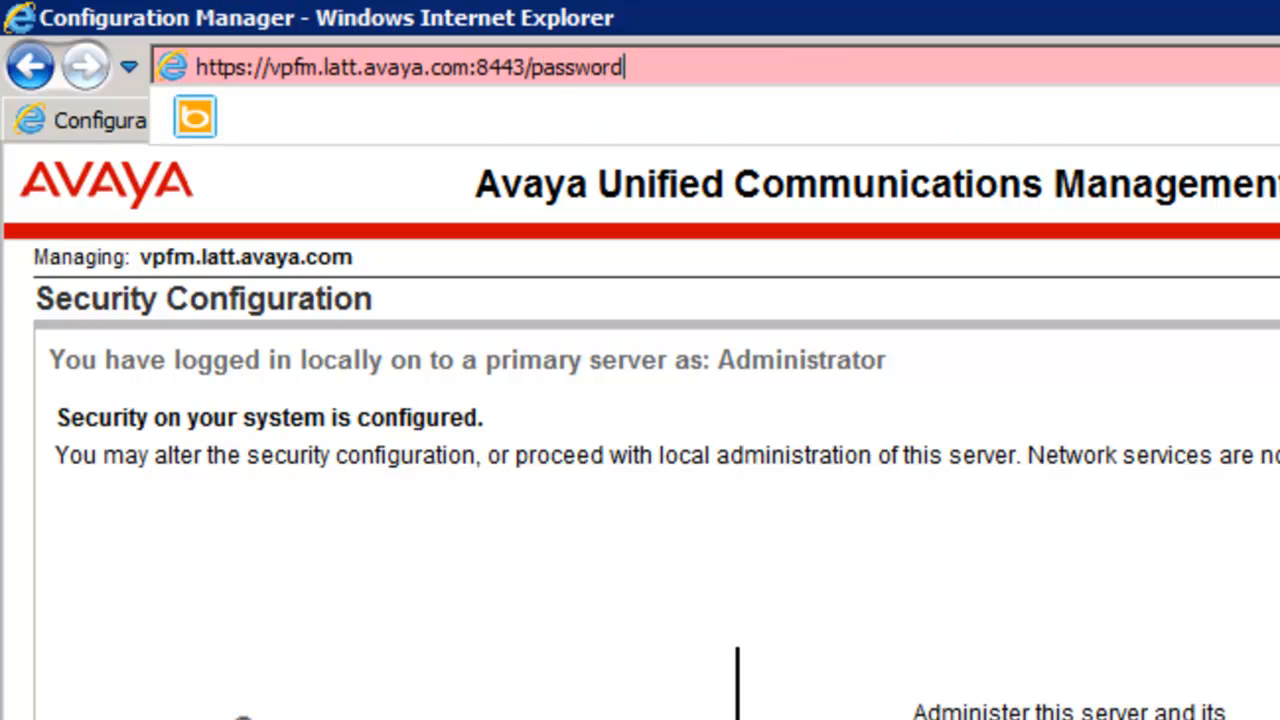
{"action": "type", "text": "Reset/"}
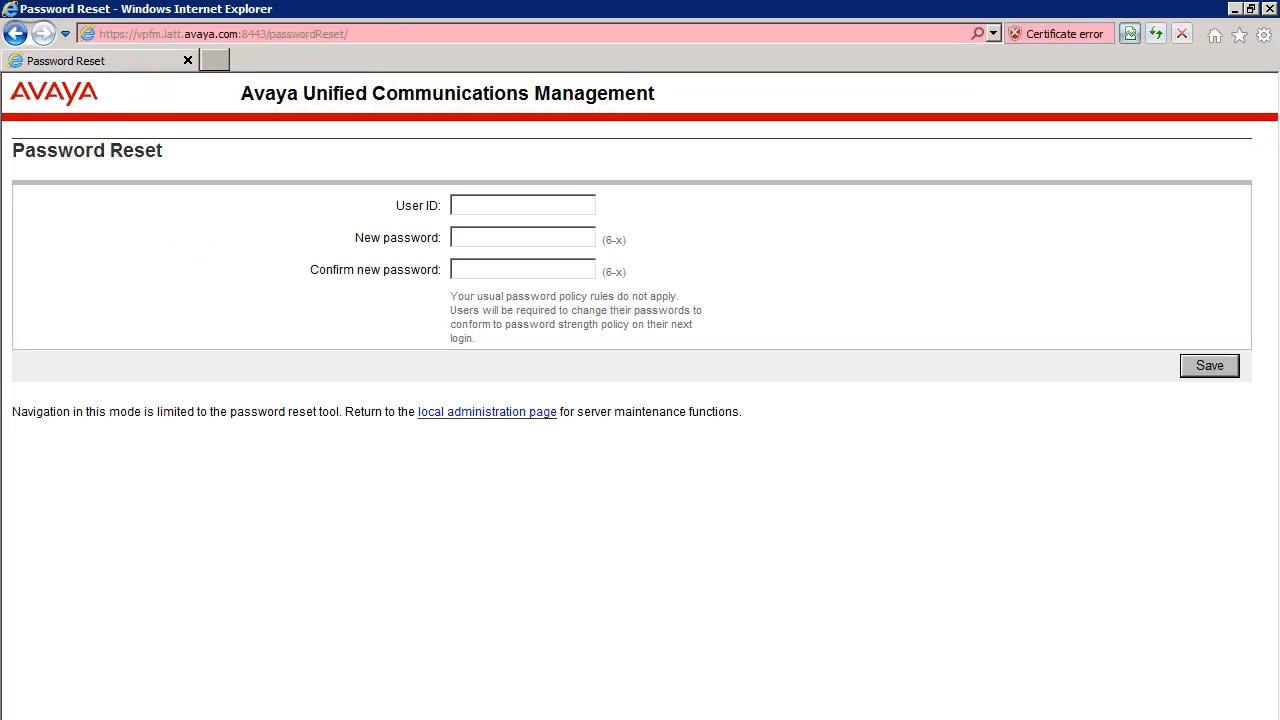
{"action": "left_click", "coordinate": [522, 204]}
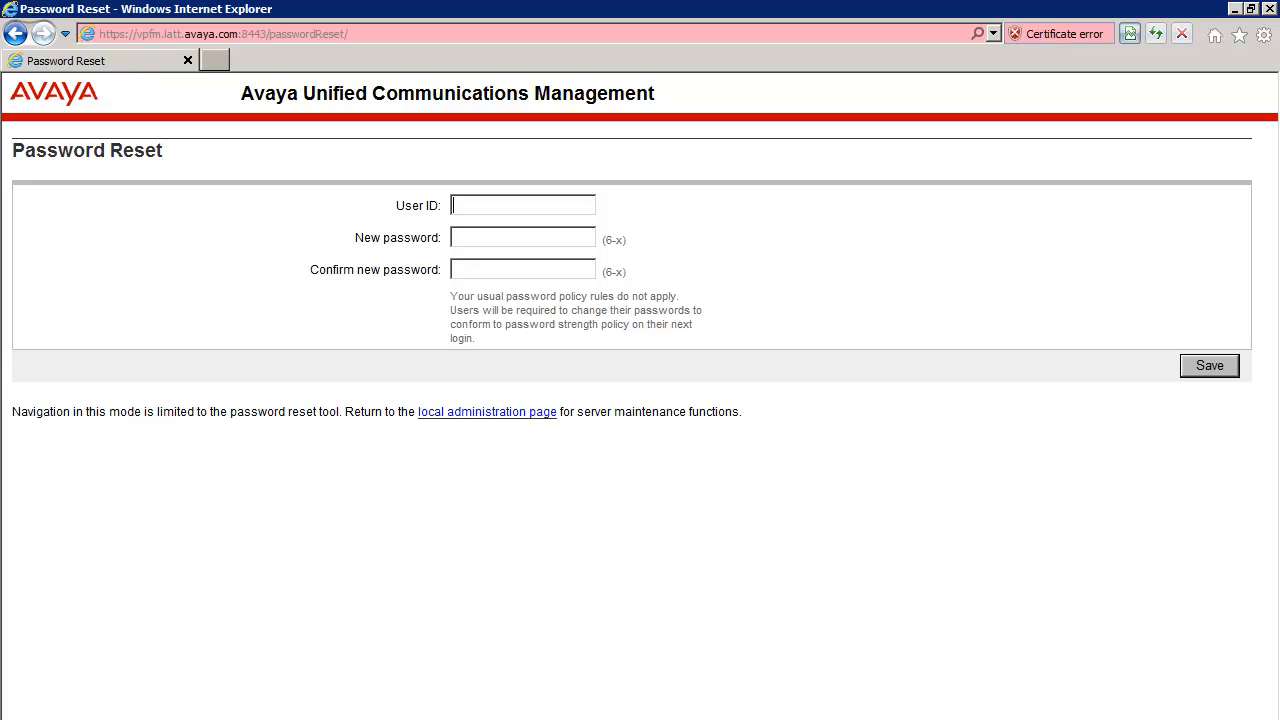
- Reset the password for user admin and save the new password
{"action": "type", "text": "admin"}
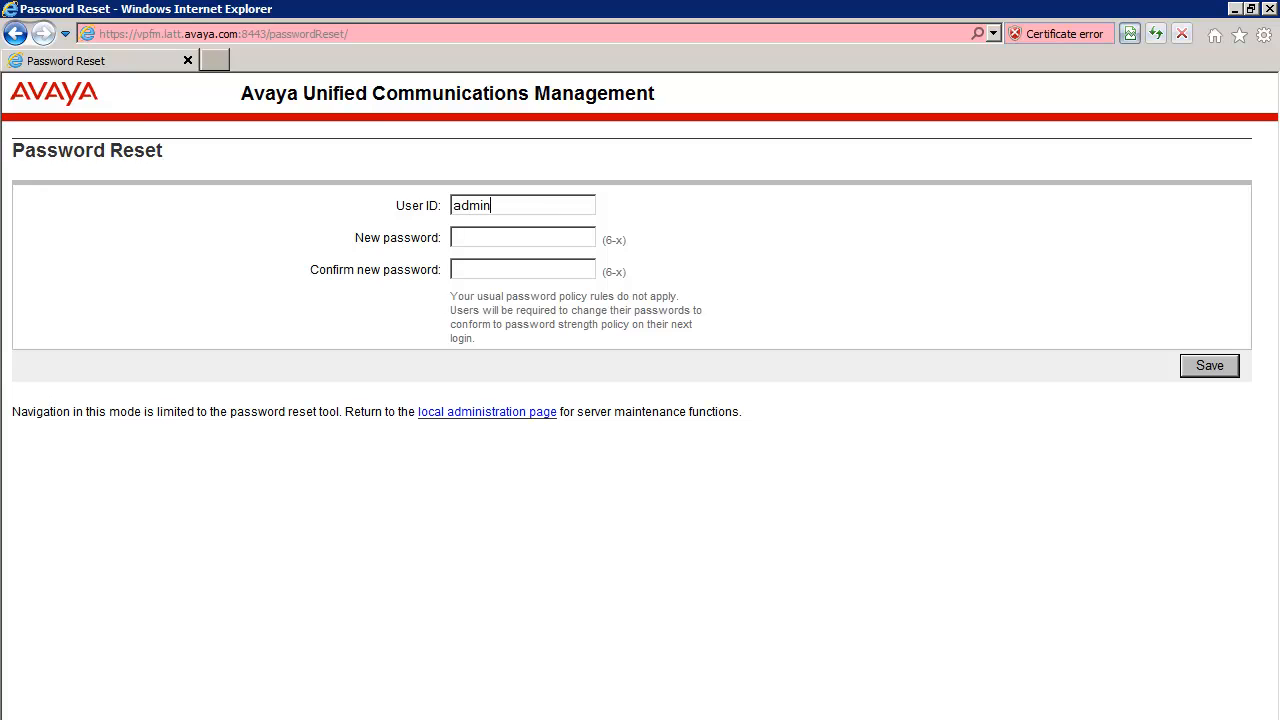
{"action": "left_click", "coordinate": [522, 238]}
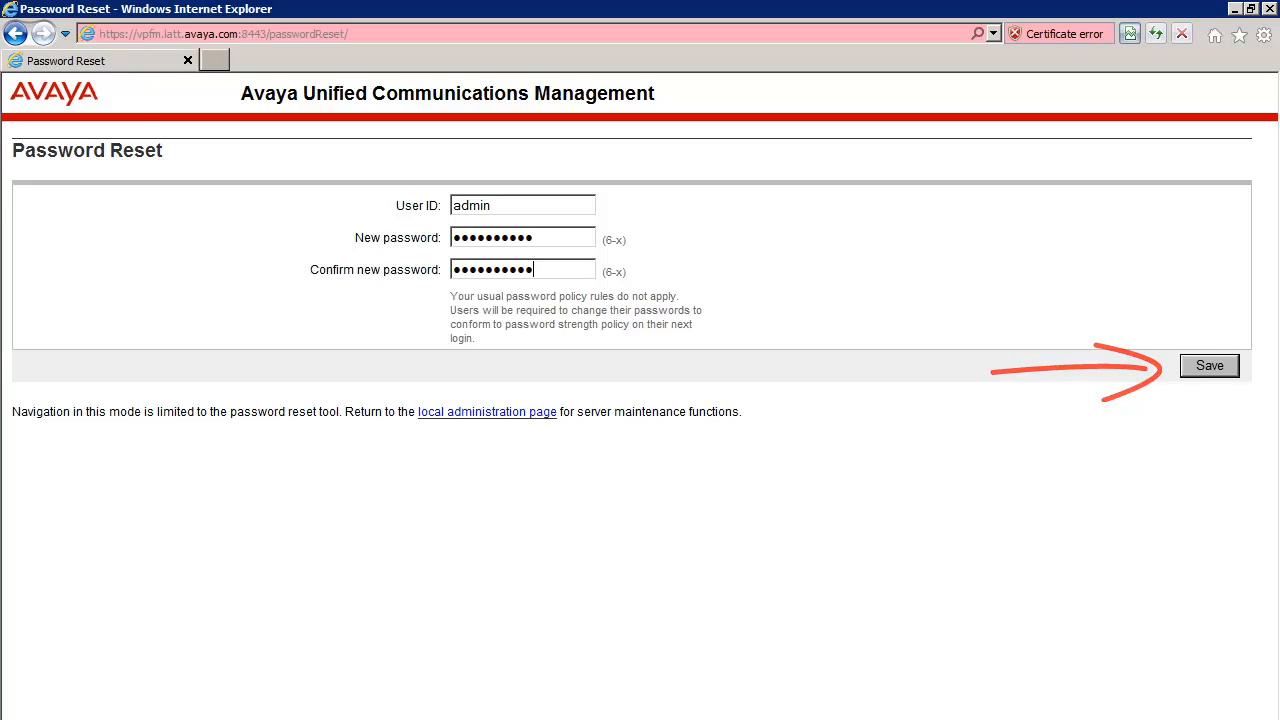
{"action": "left_click", "coordinate": [1208, 366]}
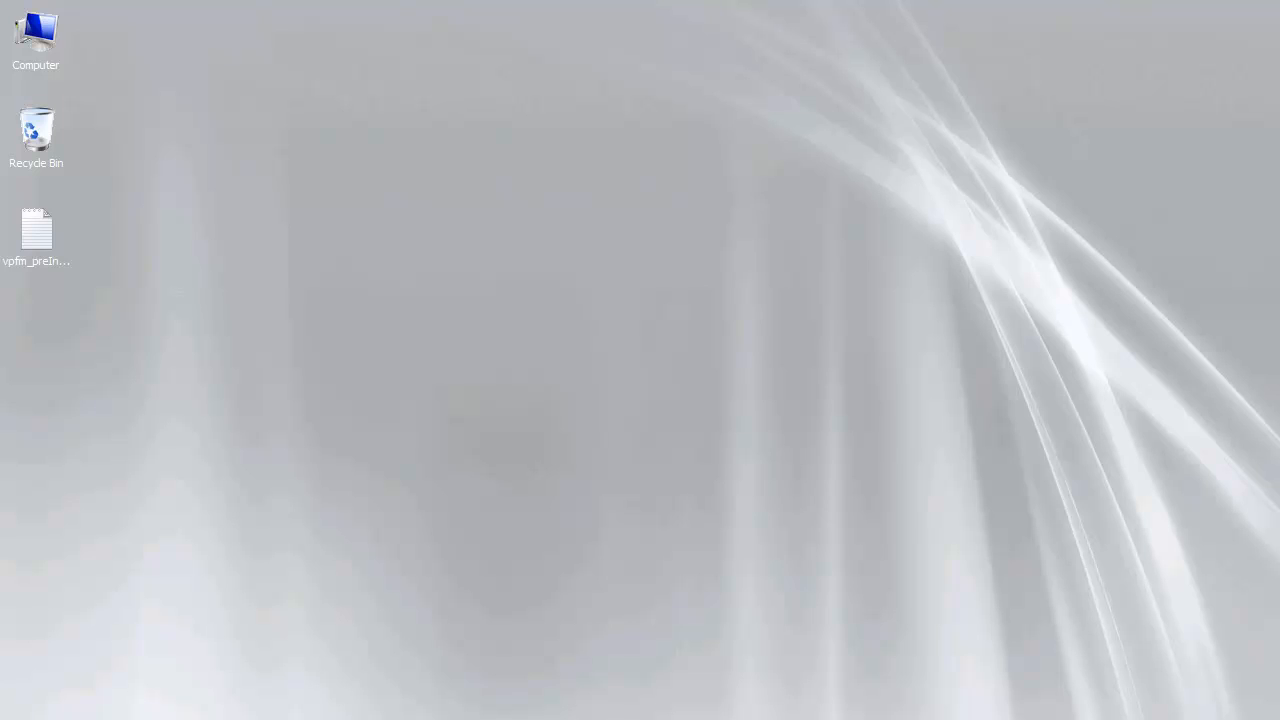
- Relaunch Internet Explorer and continue past the certificate warning to the UCM site
{"action": "left_click", "coordinate": [10, 719]}
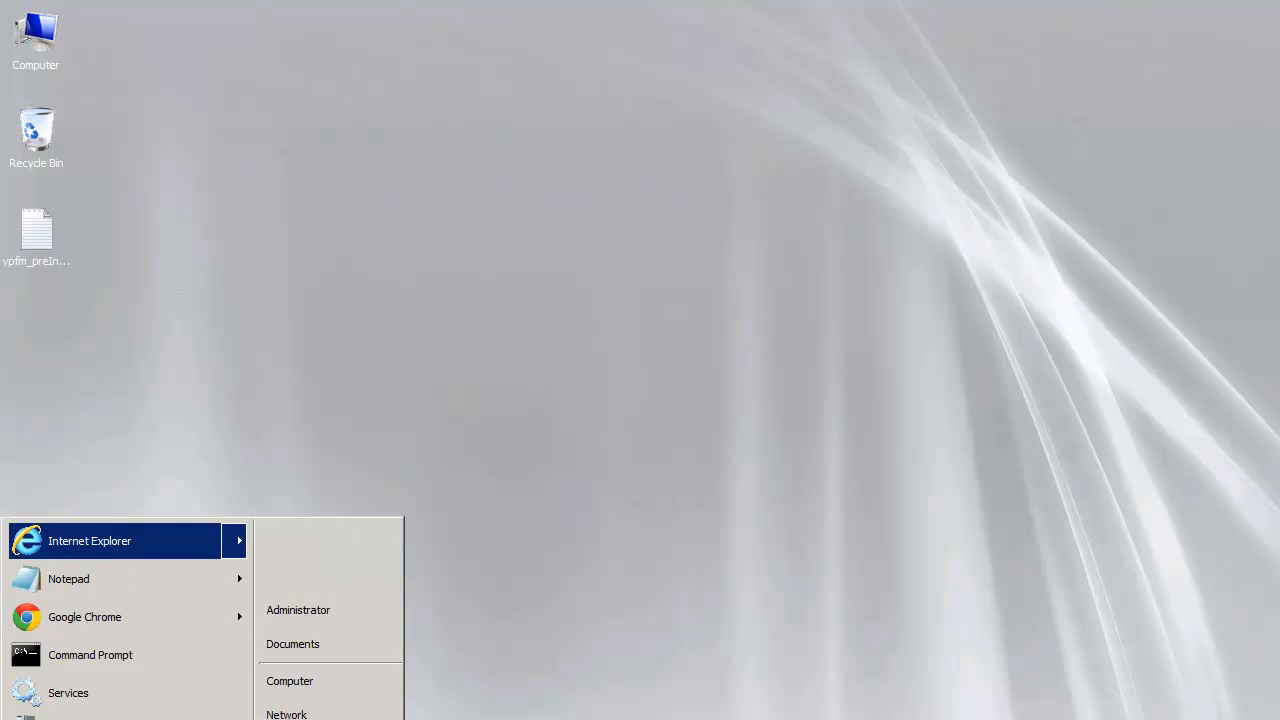
{"action": "left_click", "coordinate": [88, 540]}
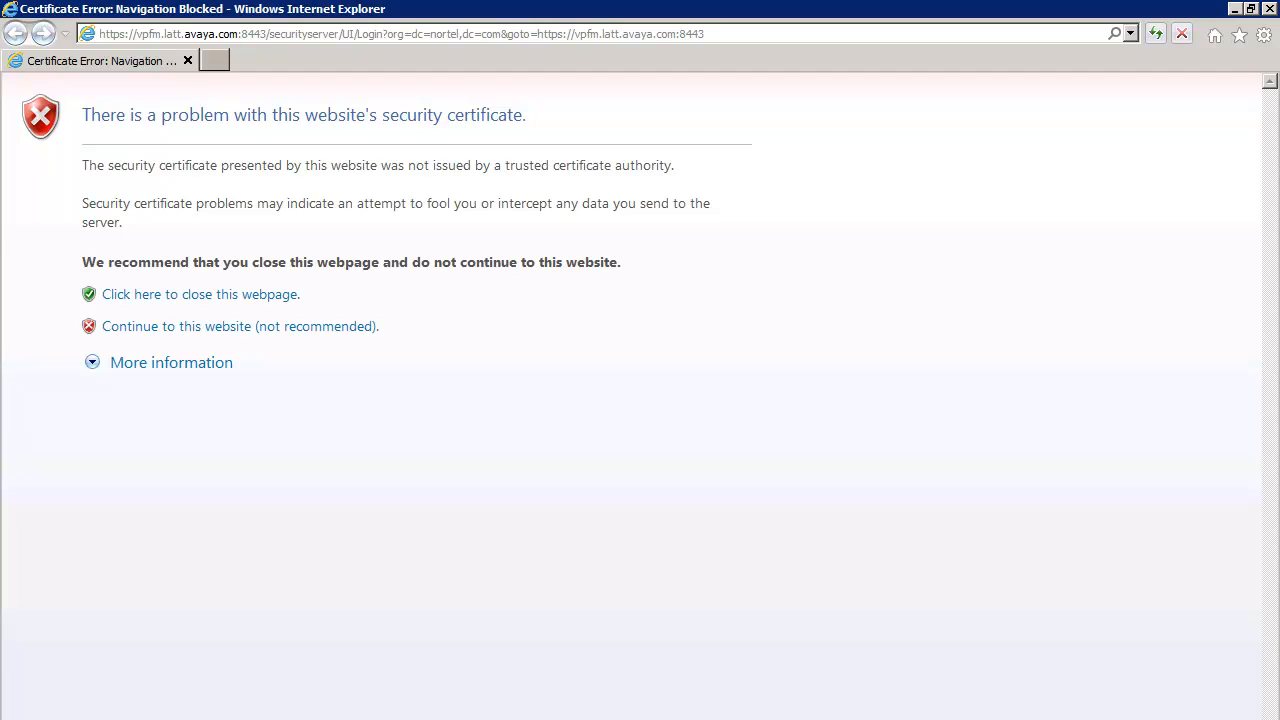
{"action": "left_click", "coordinate": [228, 326]}
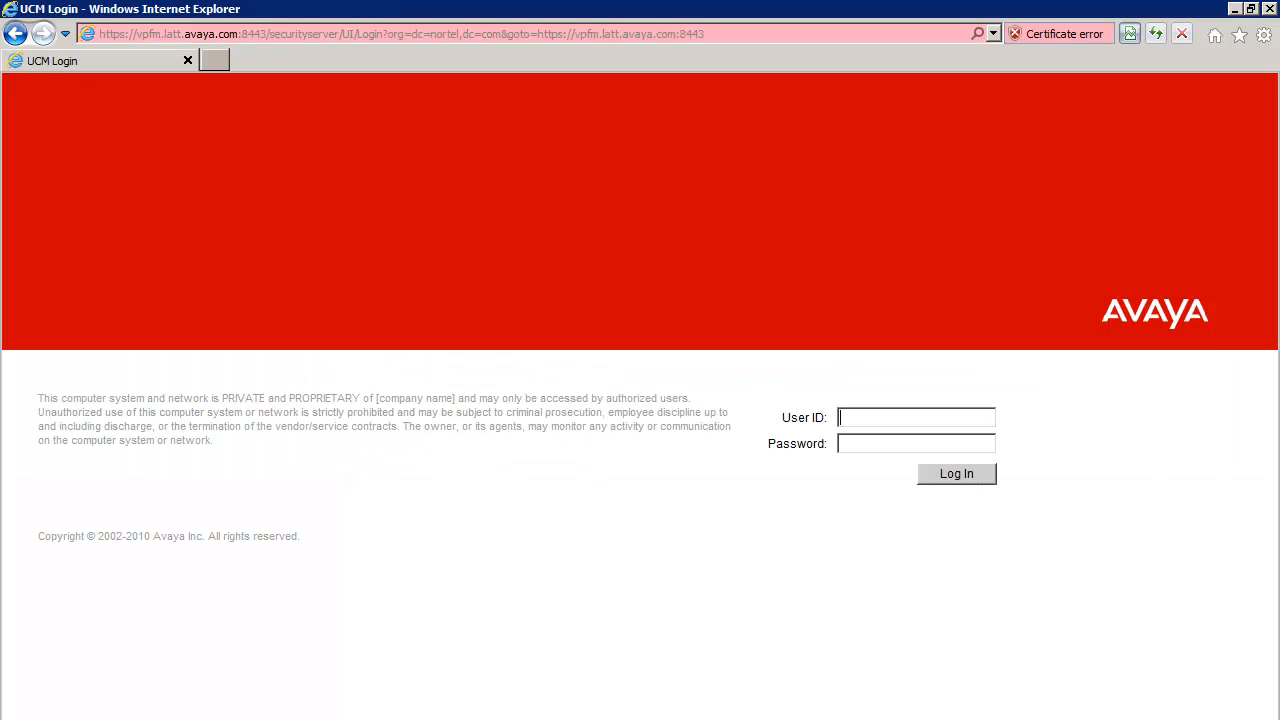
- Sign in as admin with the reset password, reaching the temporary-password change prompt
{"action": "type", "text": "admin"}
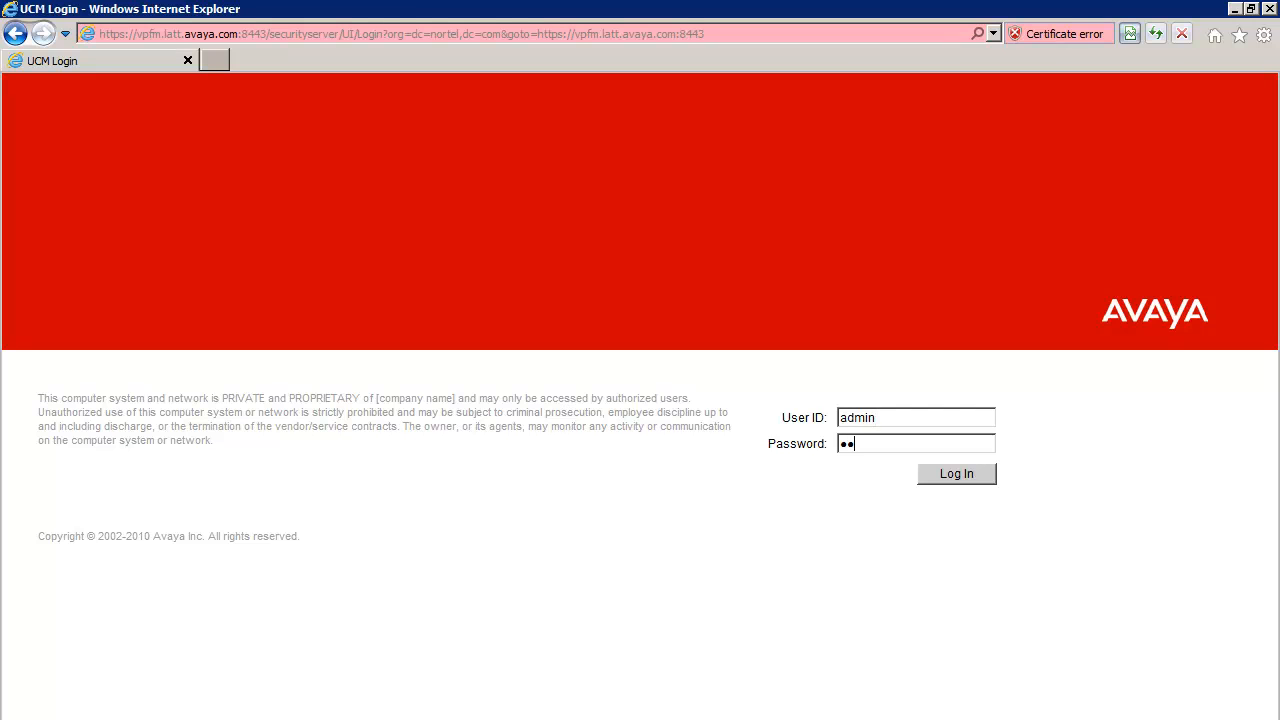
{"action": "type", "text": "password"}
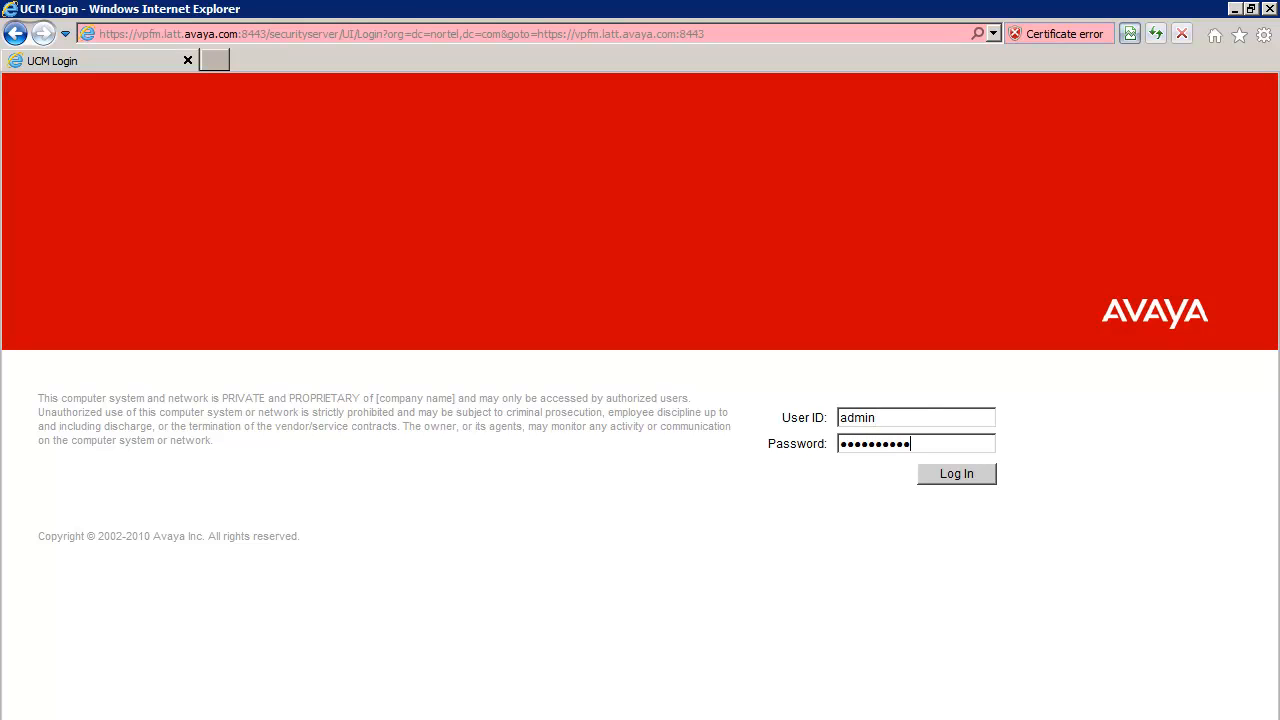
{"action": "left_click", "coordinate": [956, 472]}
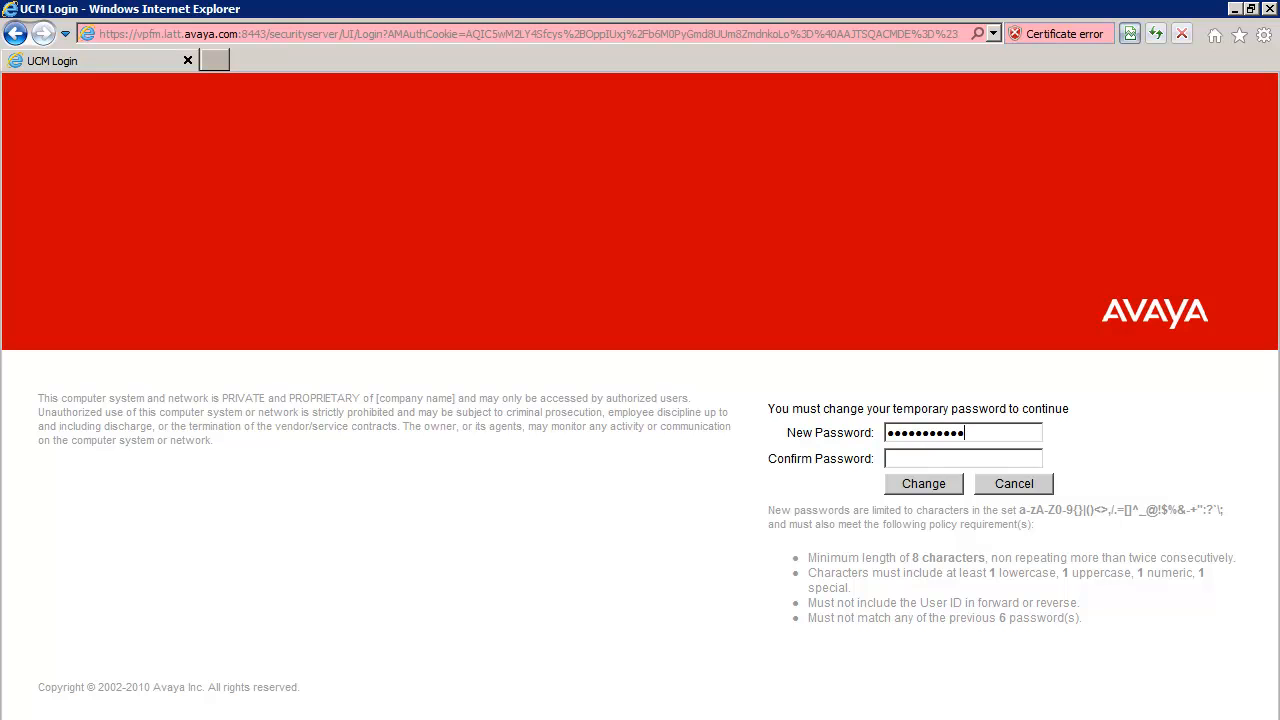
- Submit the replacement password via Change to reach the Elements page listing vpfm.latt.avaya.com
{"action": "type", "text": "•••••"}
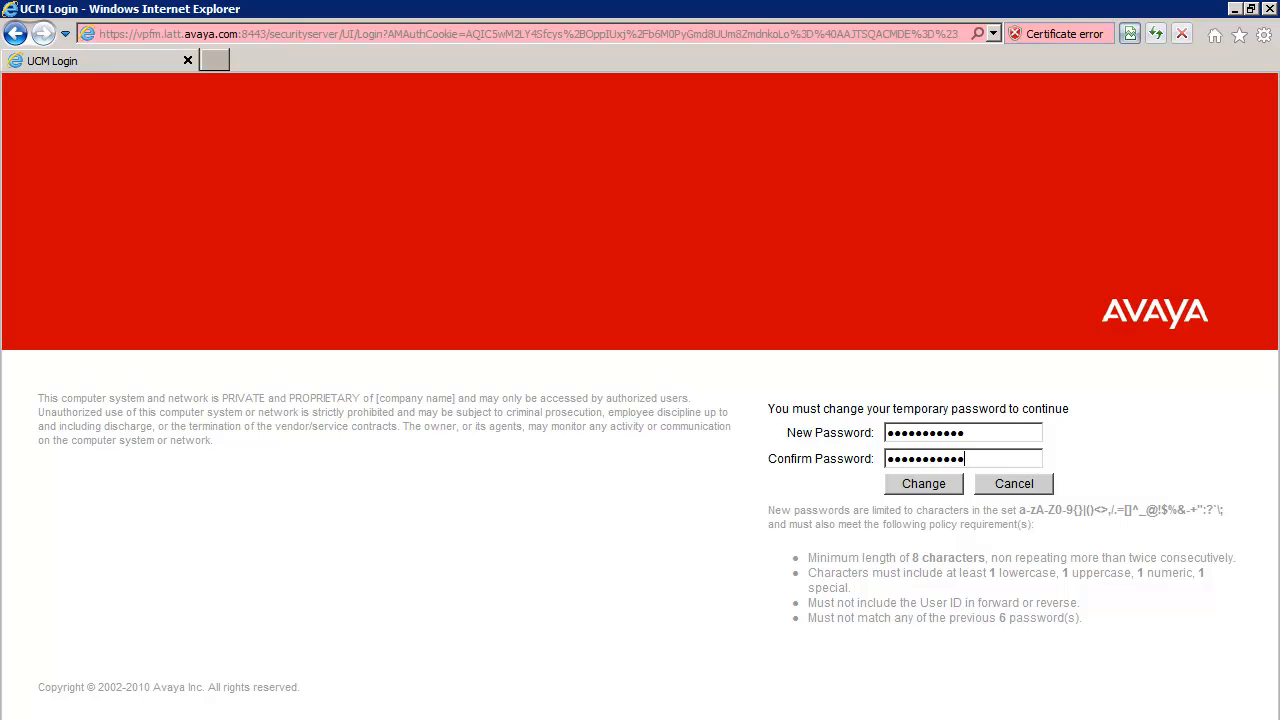
{"action": "left_click", "coordinate": [924, 484]}
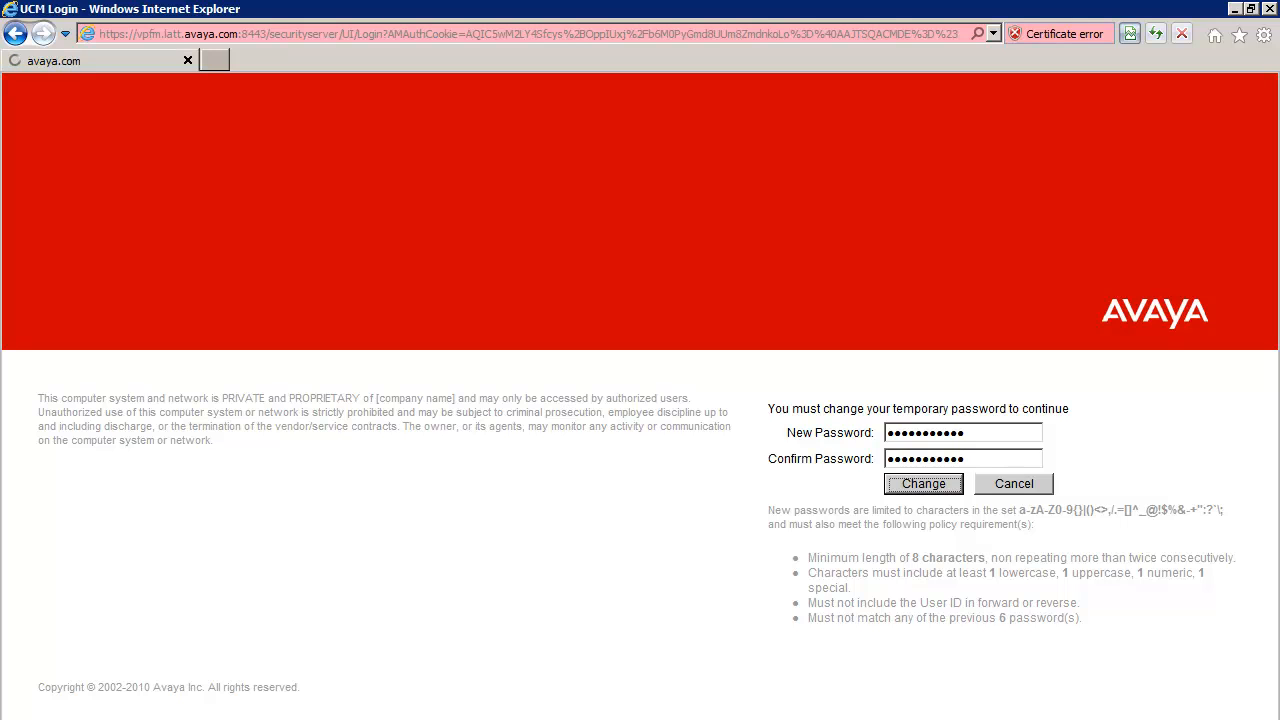
{"action": "left_click", "coordinate": [924, 482]}
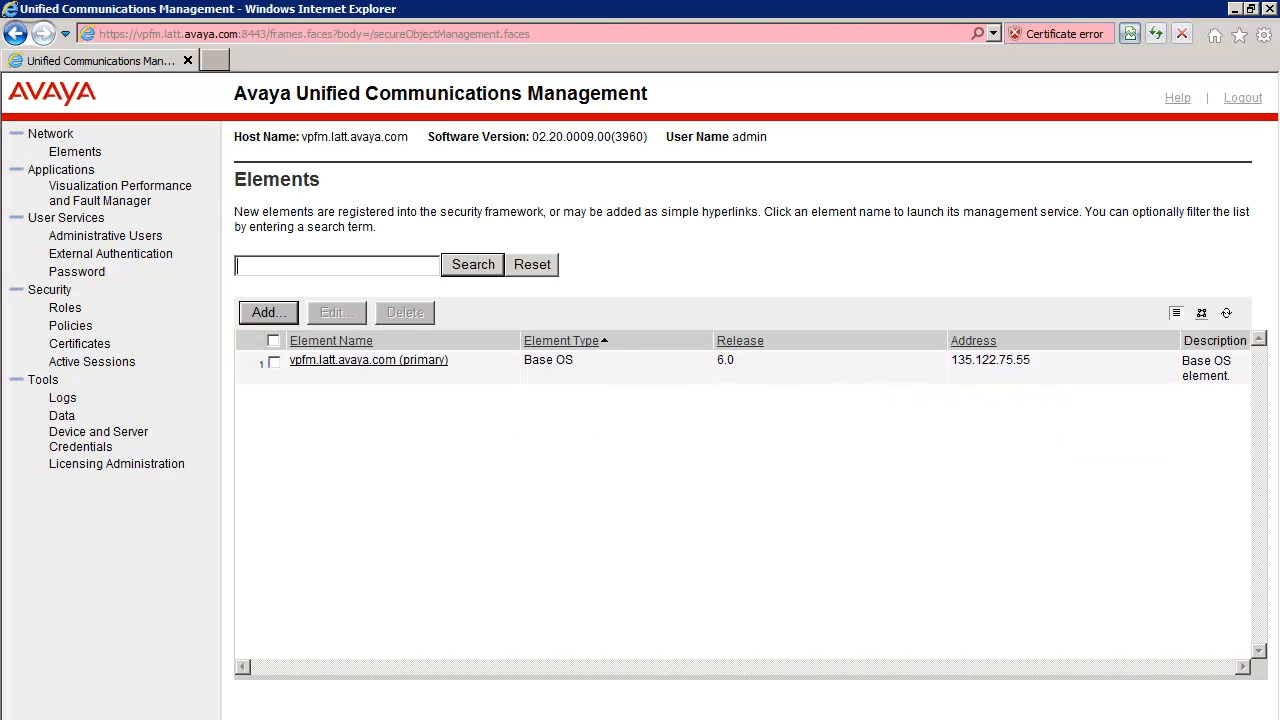